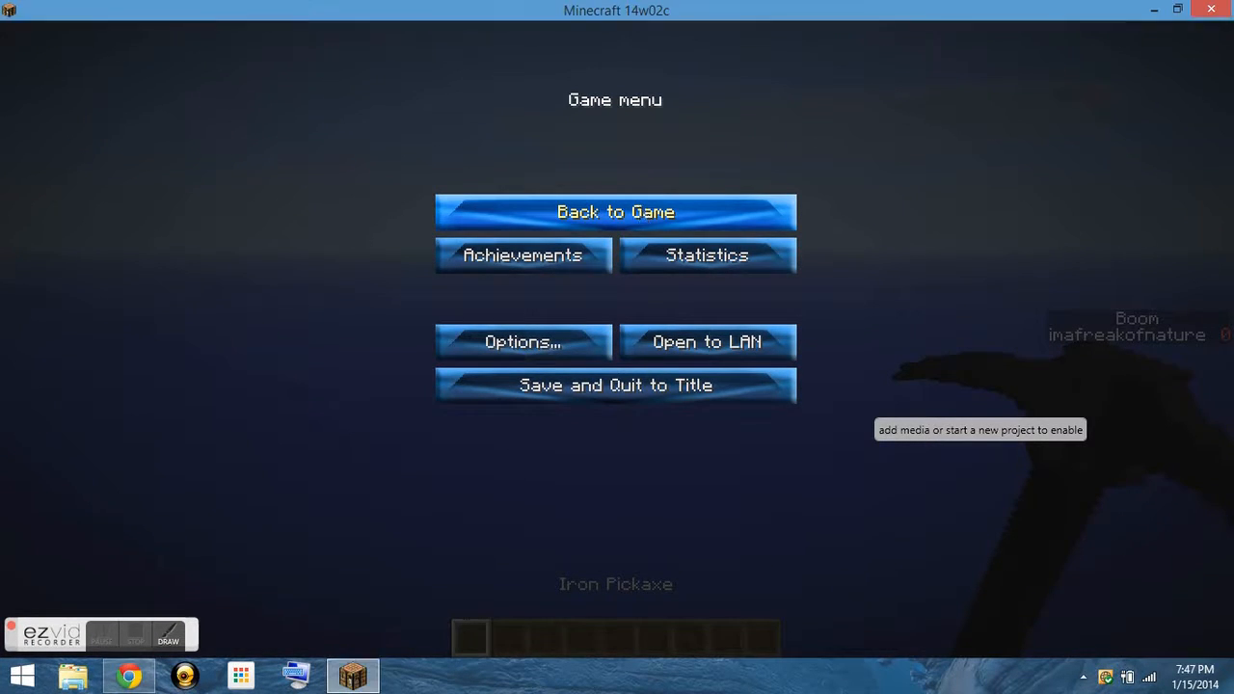
Resume the game from the pause menu
left_click(615, 211)
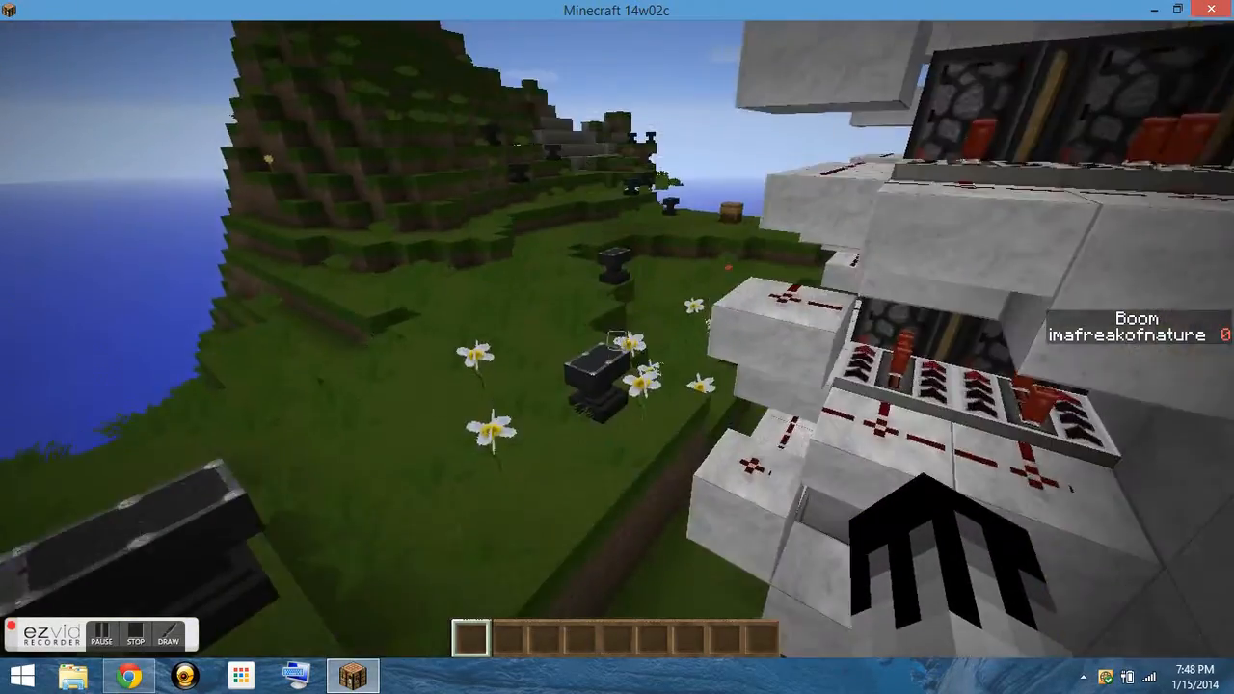
mouse_move(617, 347)
type("/su")
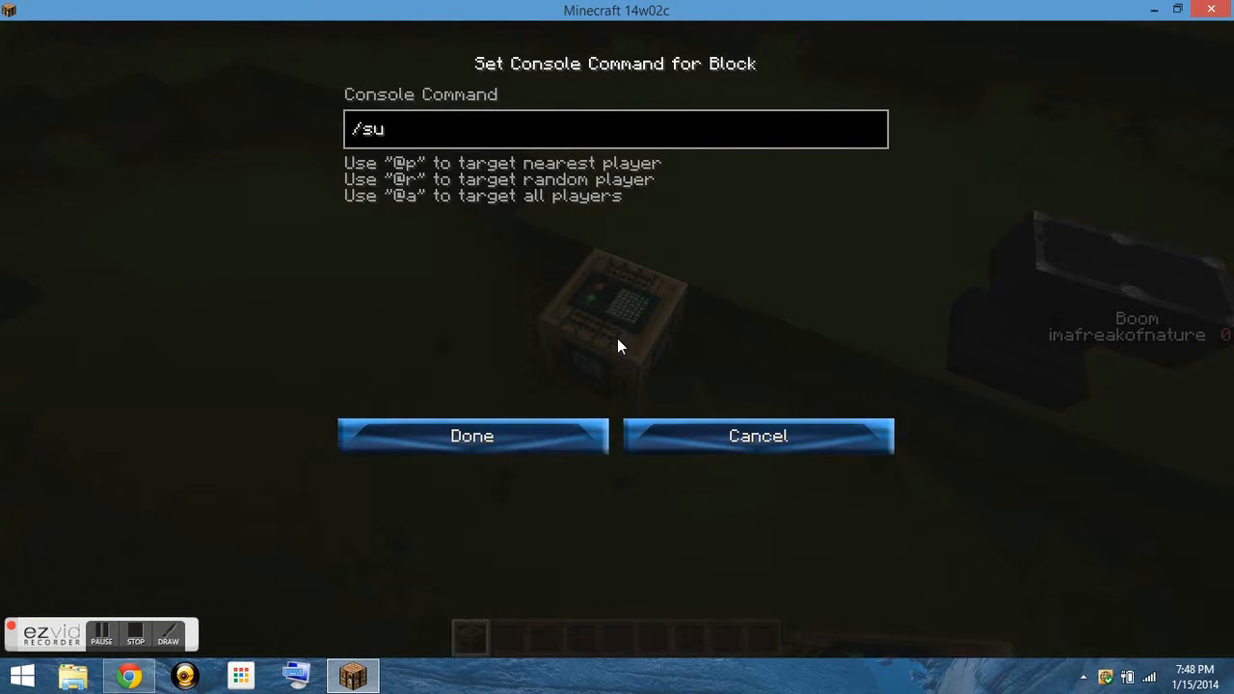
Enter /summon FallingSand ~ ~1 ~ {TileID:152} in the command block and confirm
type("mmon FallingS")
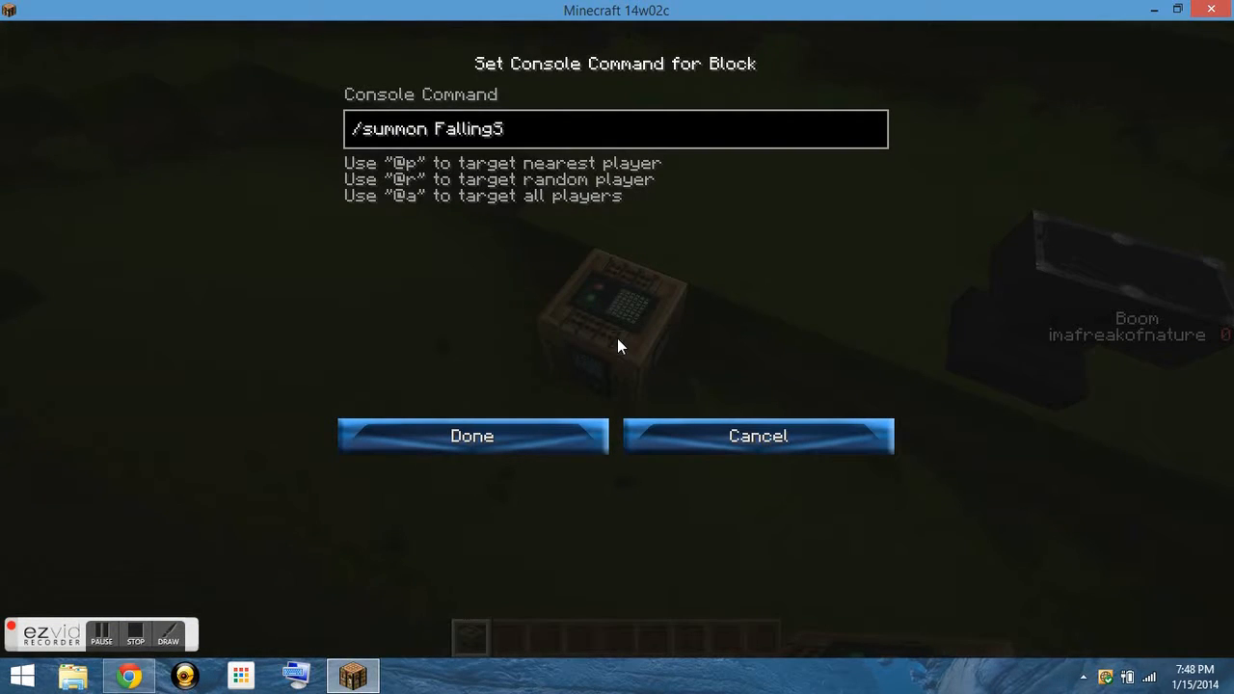
type("and ~ ~1 ~")
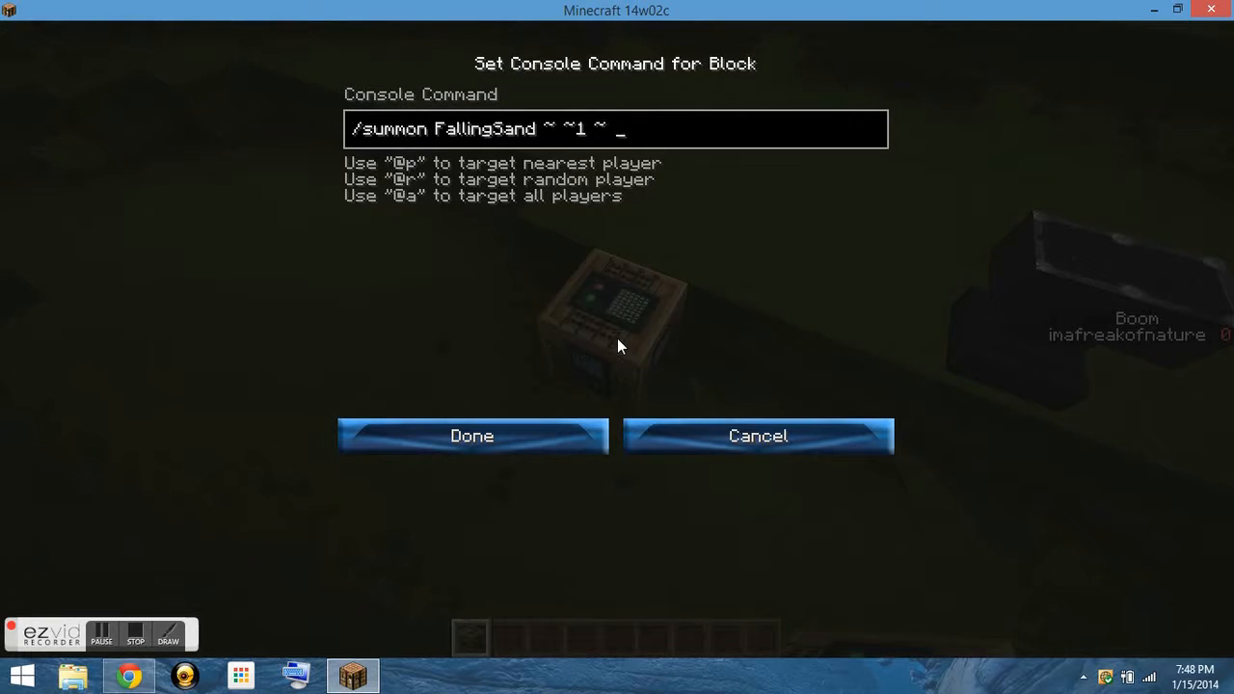
type("t")
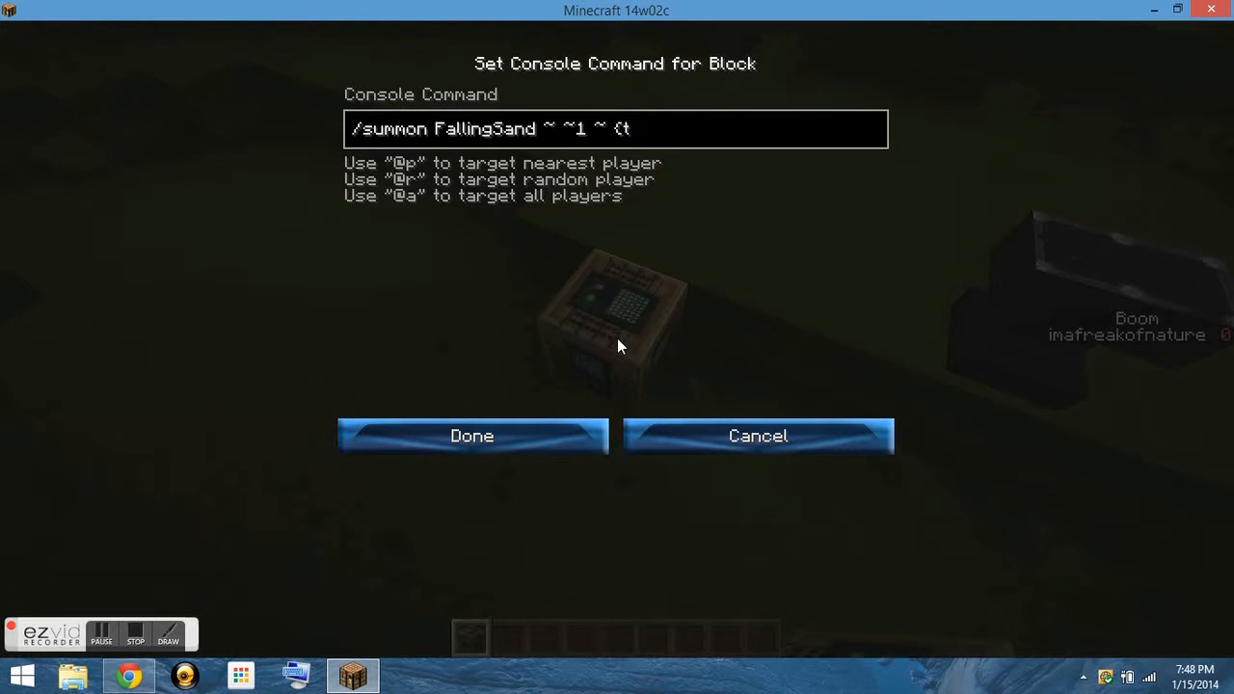
type("ileID:1")
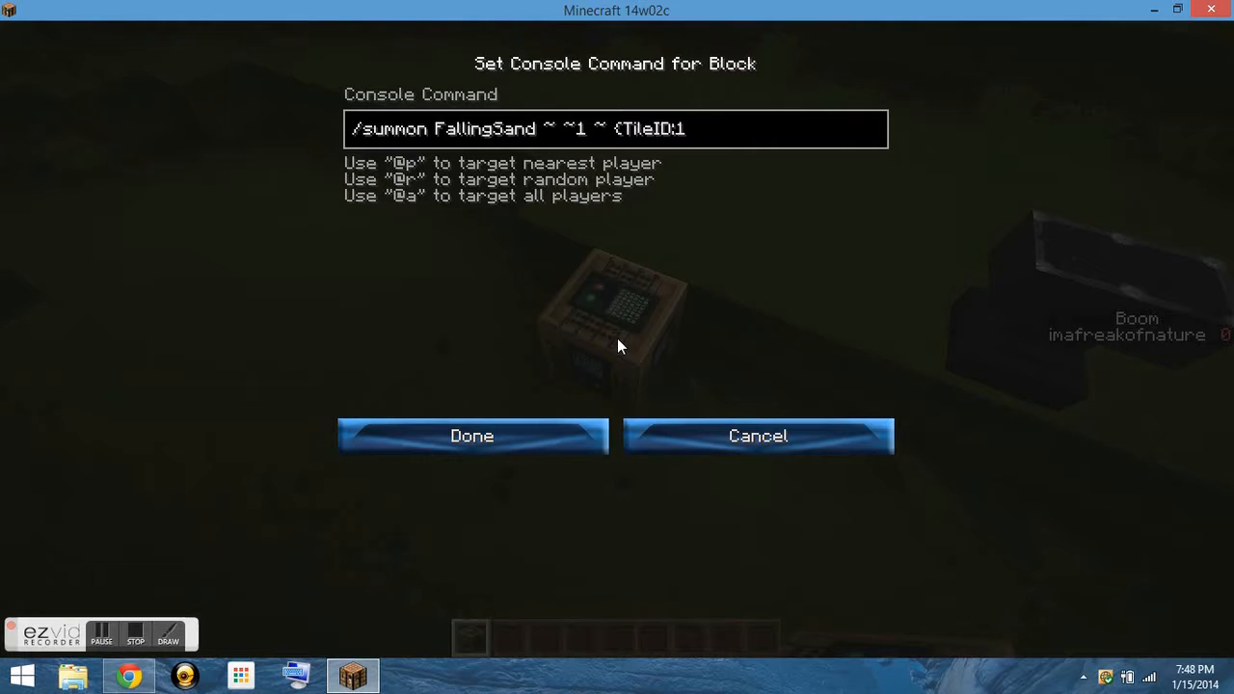
type("52}")
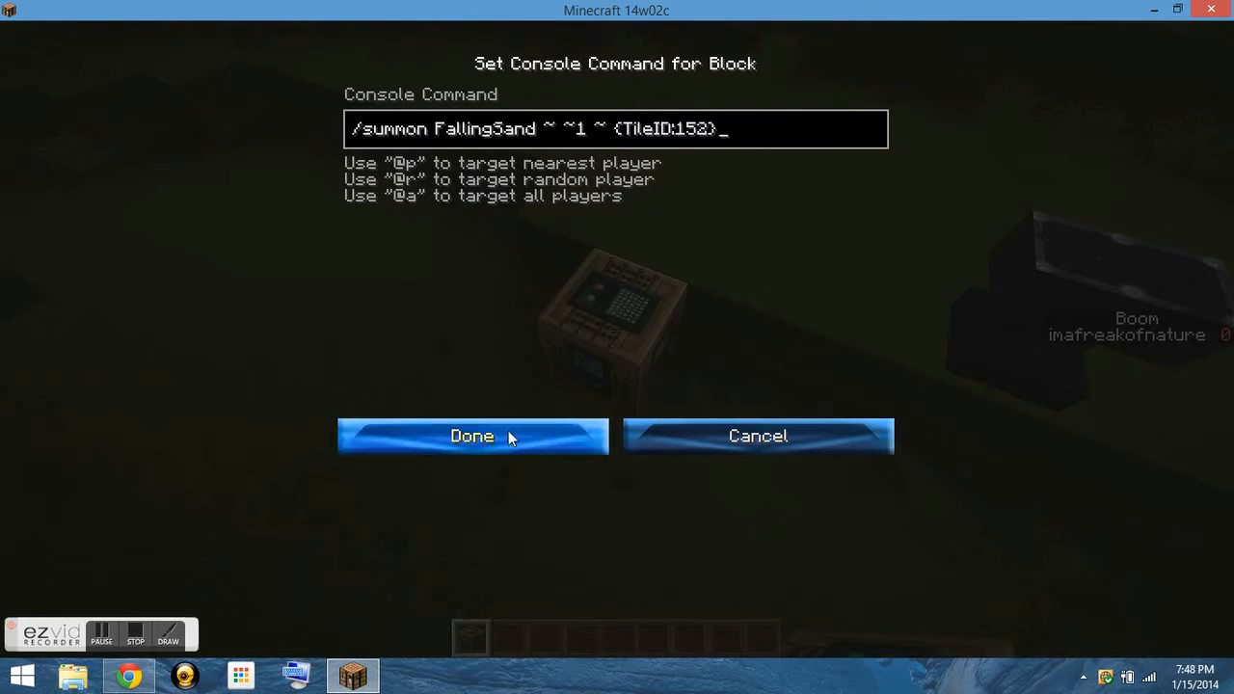
left_click(472, 436)
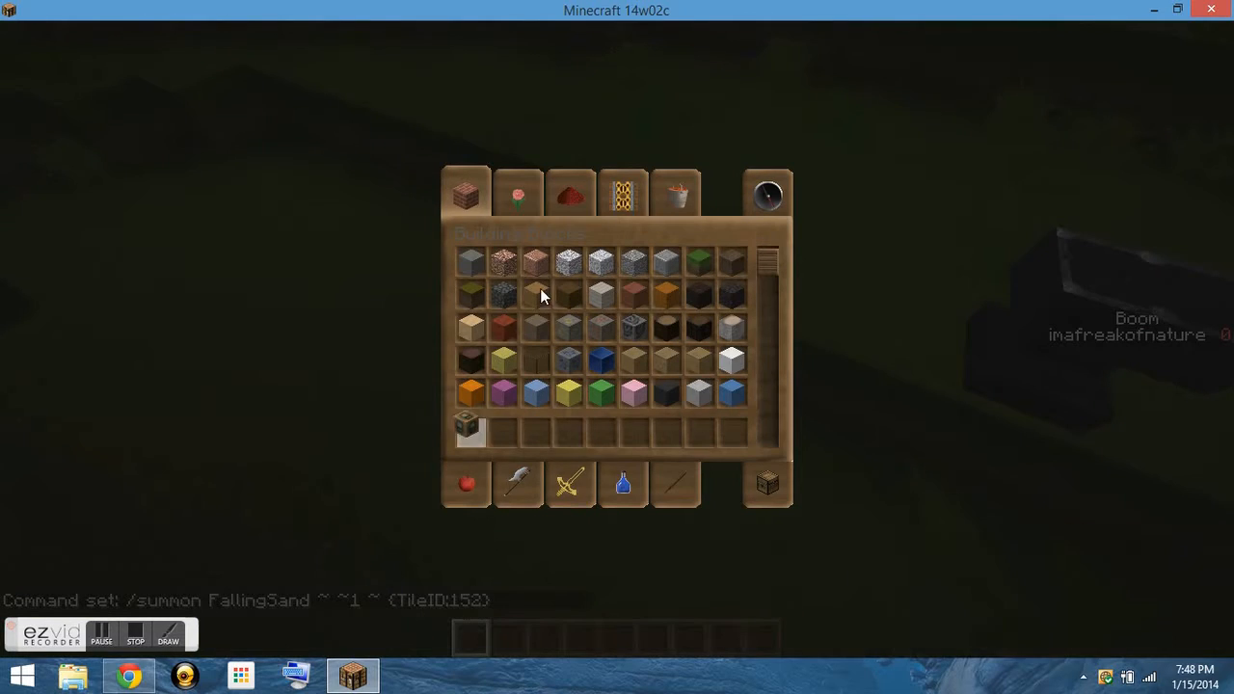
Take a block from the creative inventory and close it
left_click(569, 193)
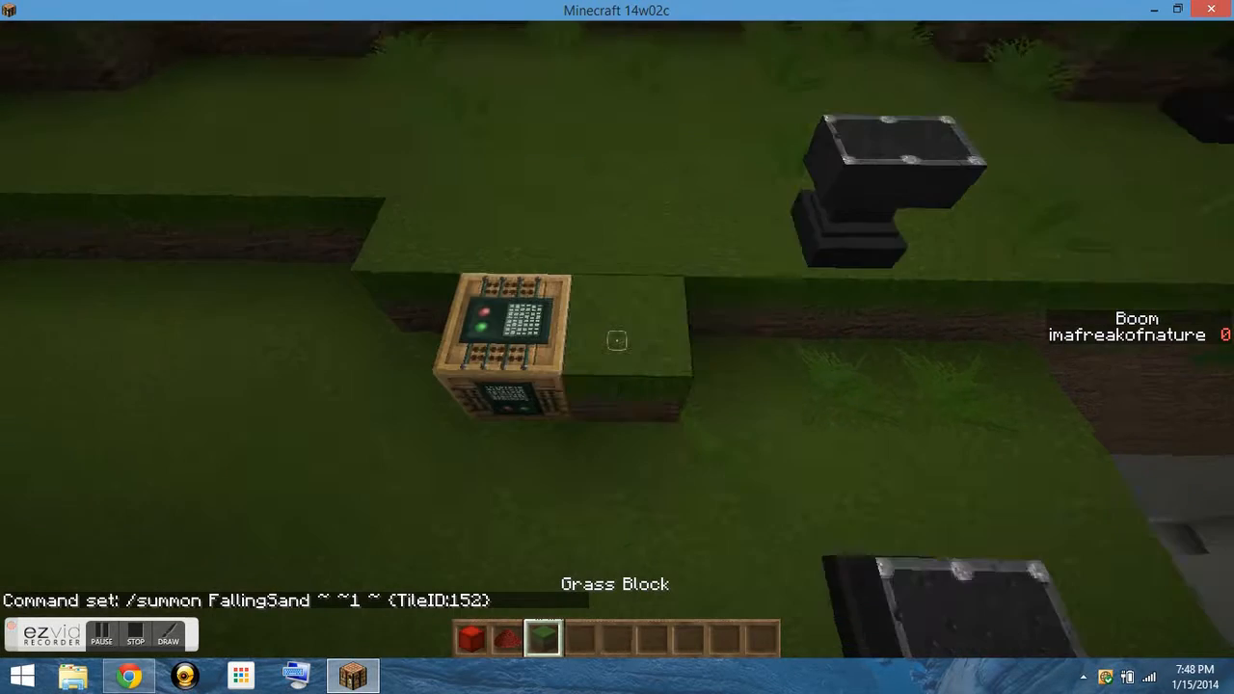
key("e")
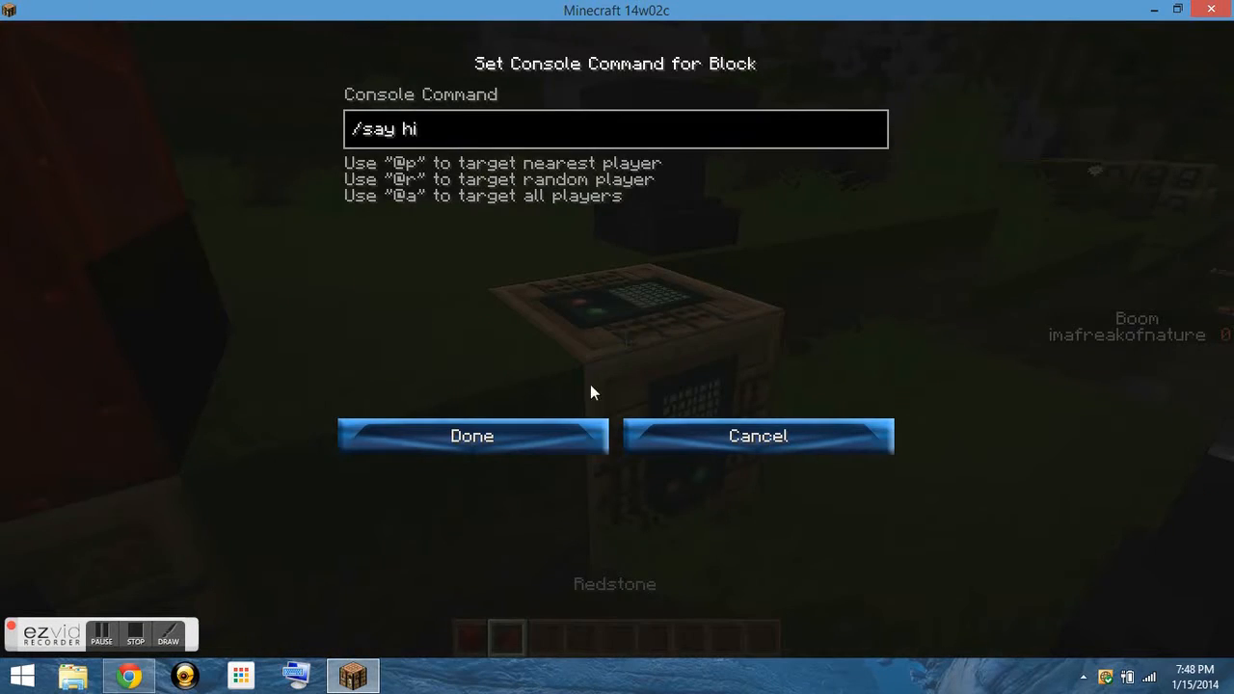
Set the second command block to /say hi, then change it to /say bye
left_click(472, 434)
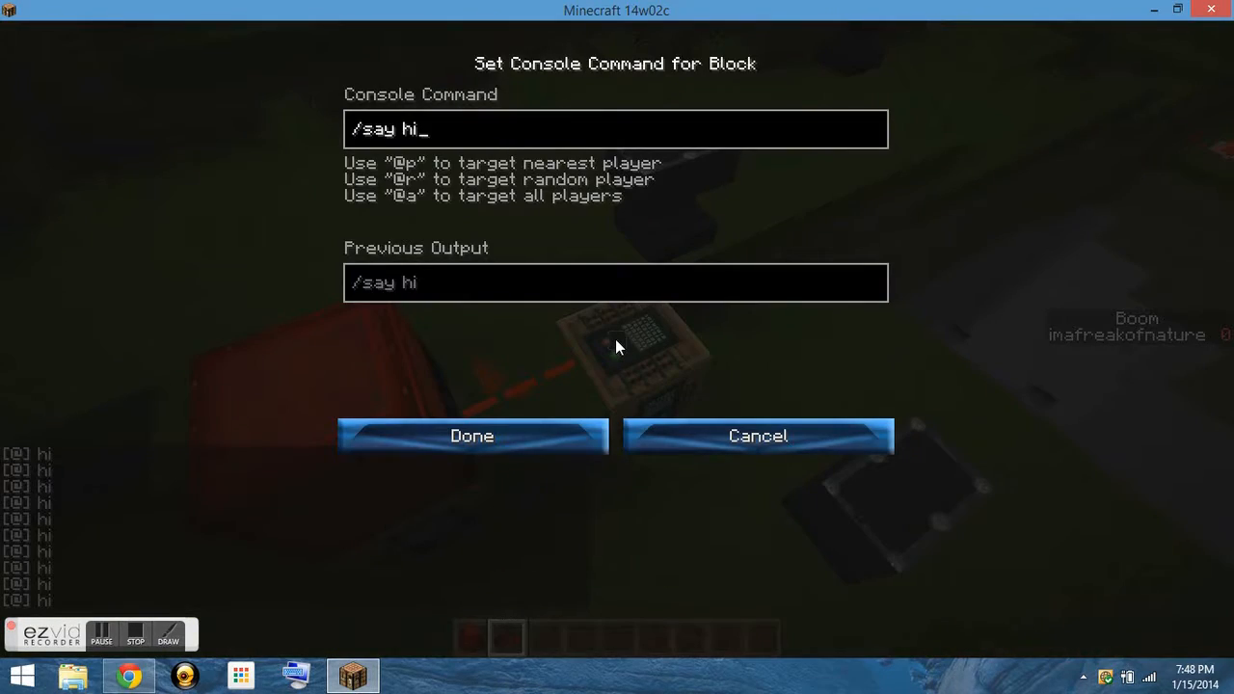
left_click(471, 435)
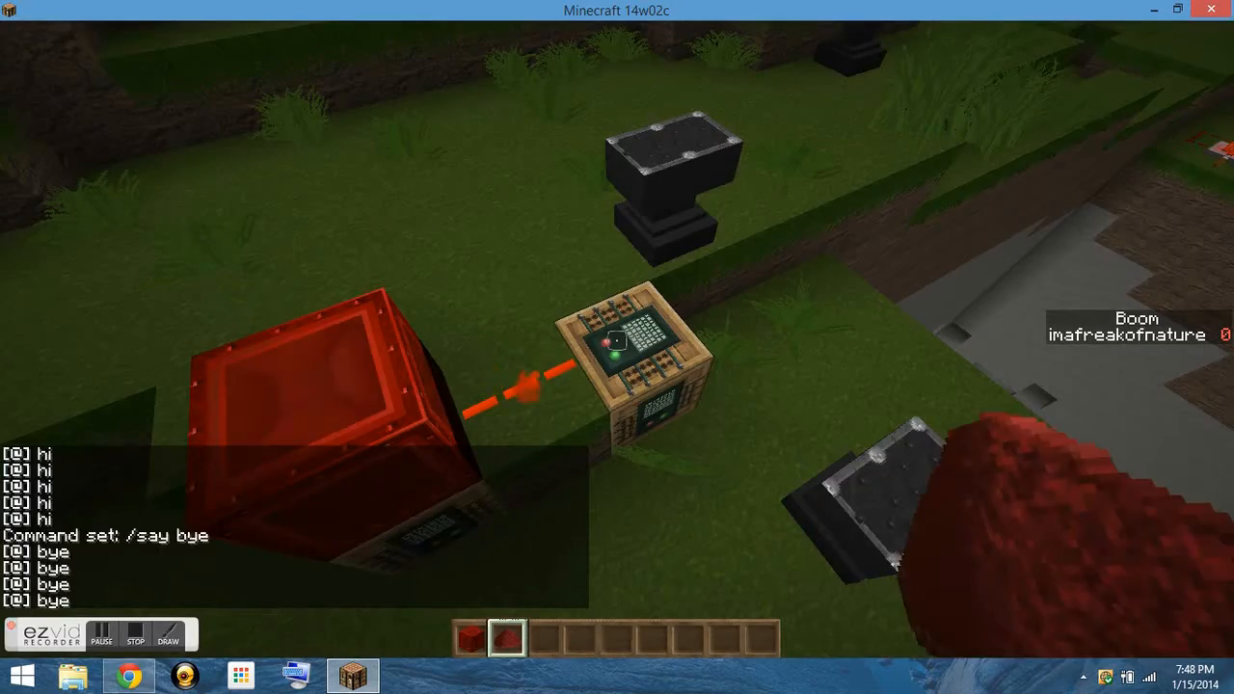